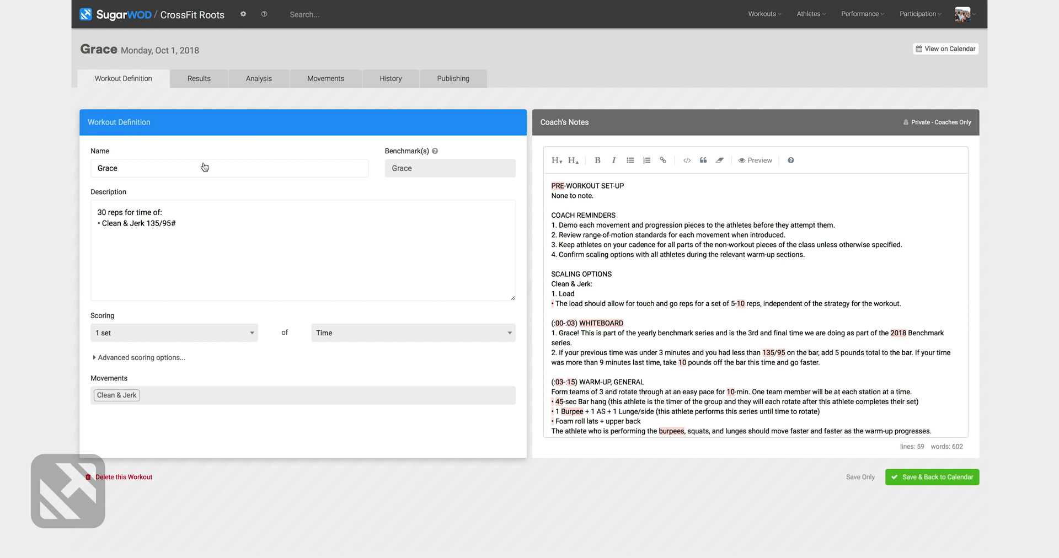
{"action": "mouse_move", "coordinate": [210, 185]}
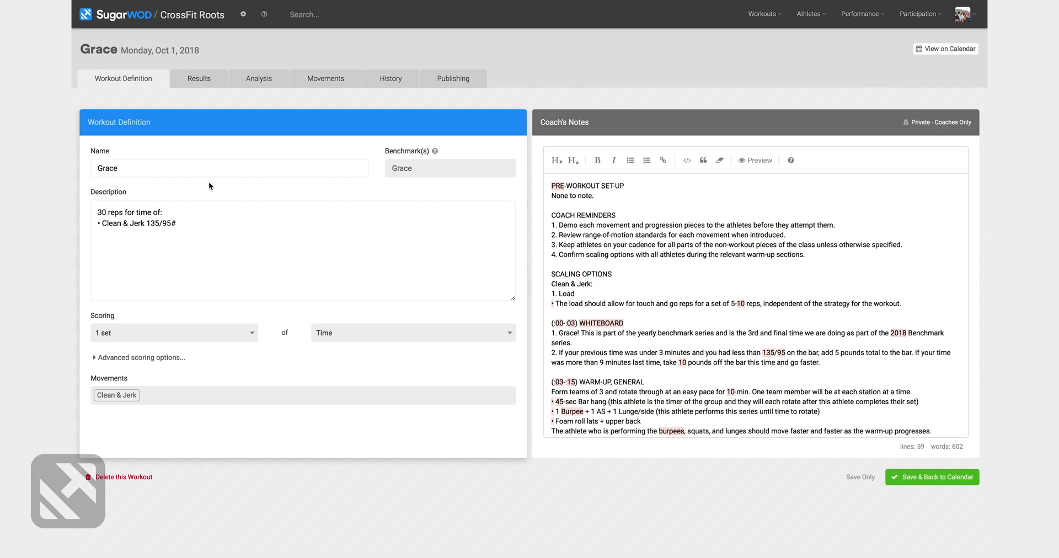
Step: Add a 'Time cap 15 minutes.' line to the end of the Grace description
{"action": "left_click", "coordinate": [210, 225]}
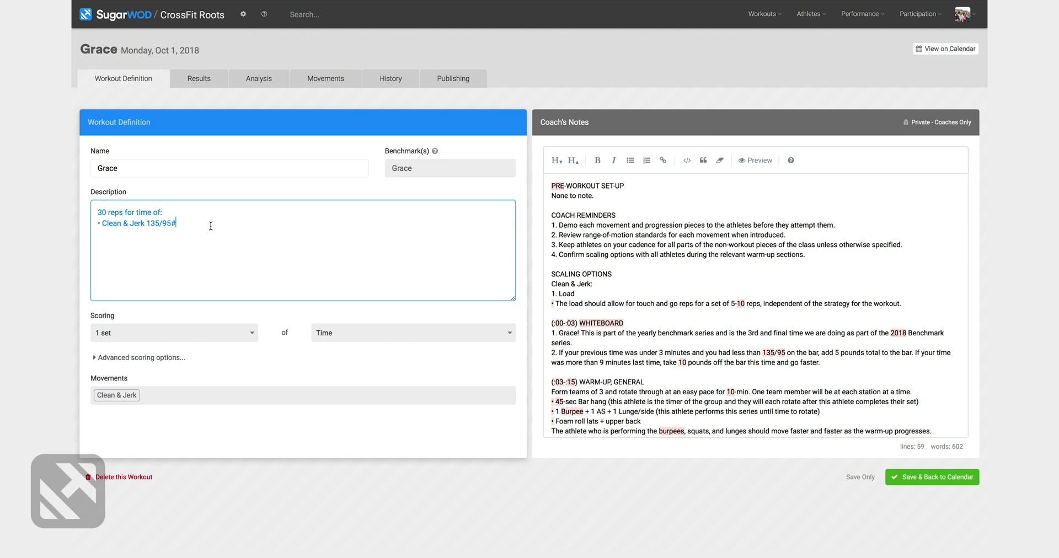
{"action": "type", "text": "Time cap 15 minutes."}
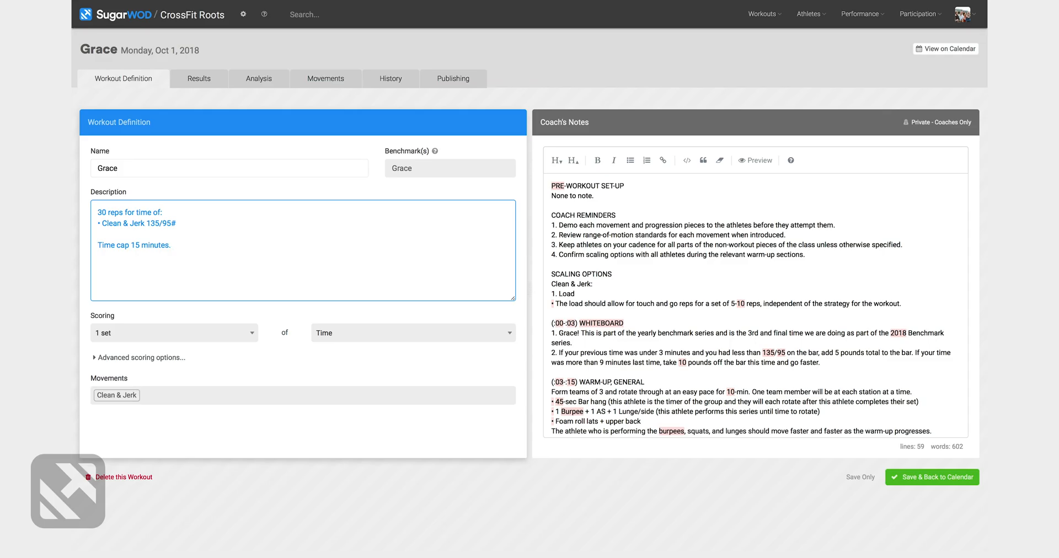
Step: Check Grace's athlete results and analysis charts, then view the Clean & Jerk demo videos
{"action": "left_click", "coordinate": [199, 78]}
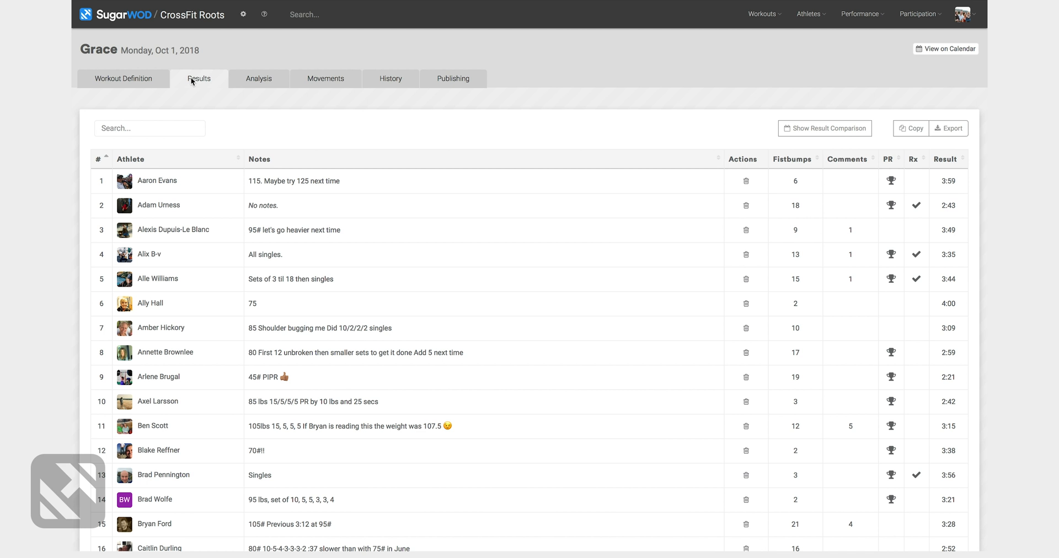
{"action": "left_click", "coordinate": [259, 79]}
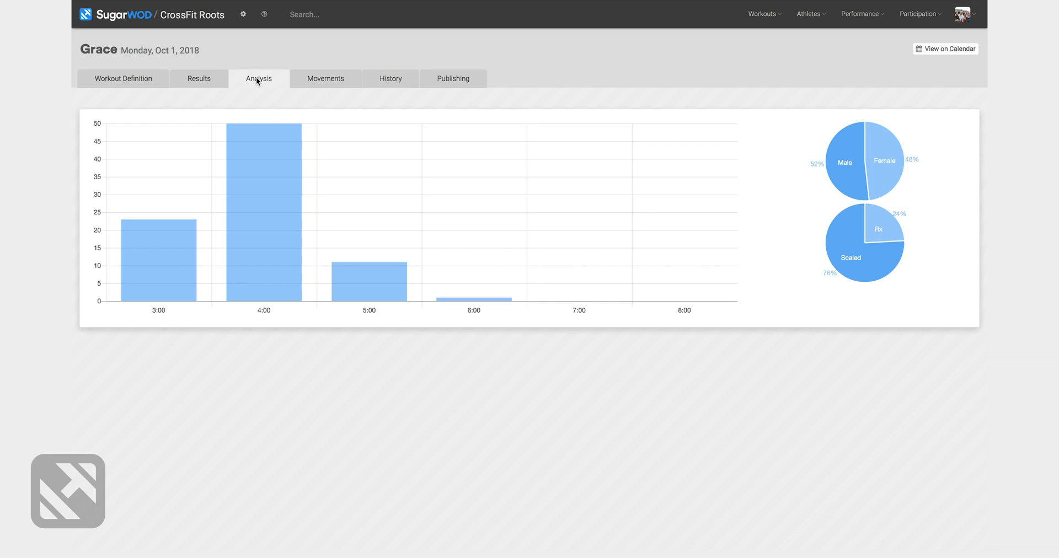
{"action": "left_click", "coordinate": [325, 79]}
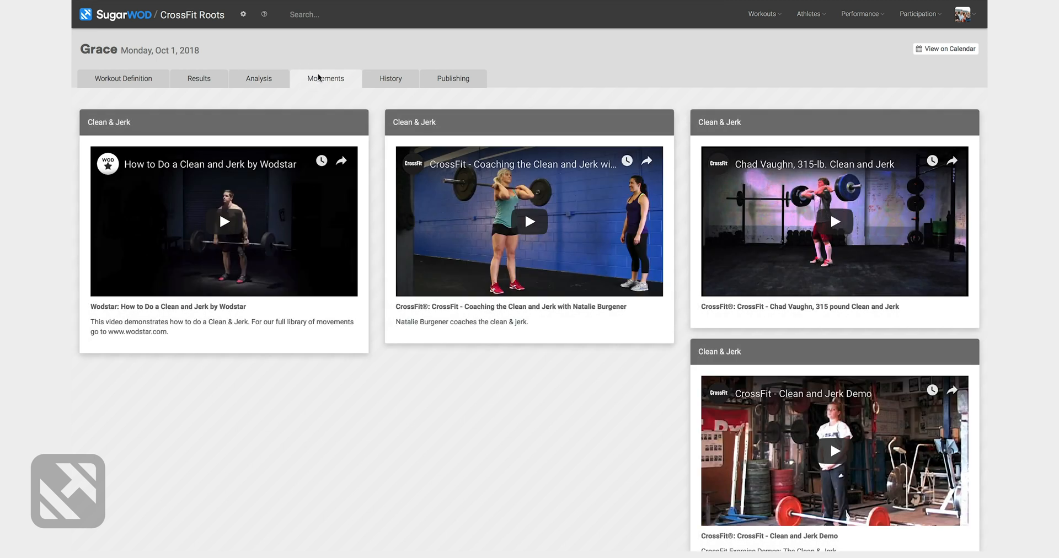
Step: Show Grace's History page listing ten past occurrences with dates and result counts
{"action": "left_click", "coordinate": [391, 78]}
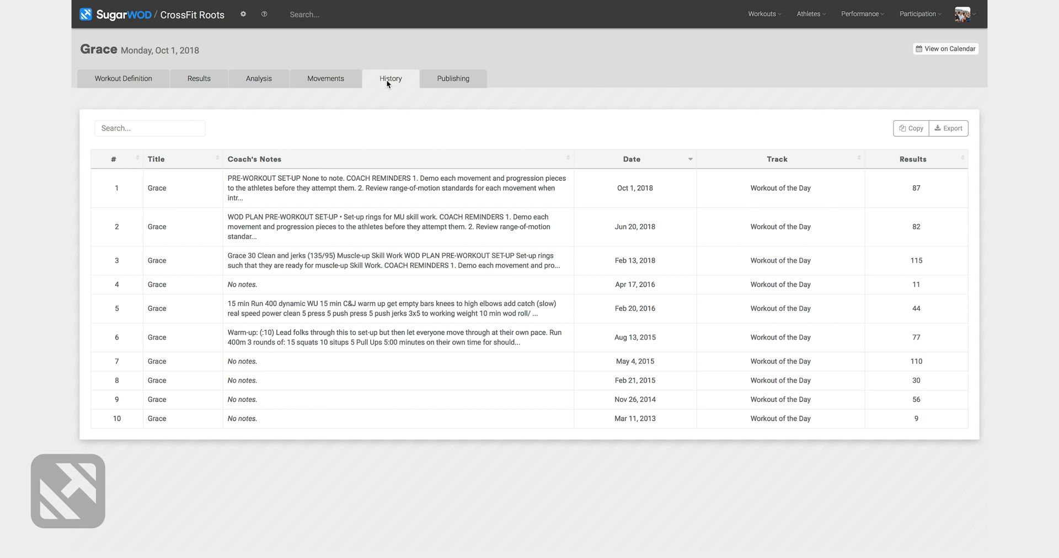
Step: Show Grace's Publishing page with whiteboard publish, clone and email options
{"action": "left_click", "coordinate": [453, 78]}
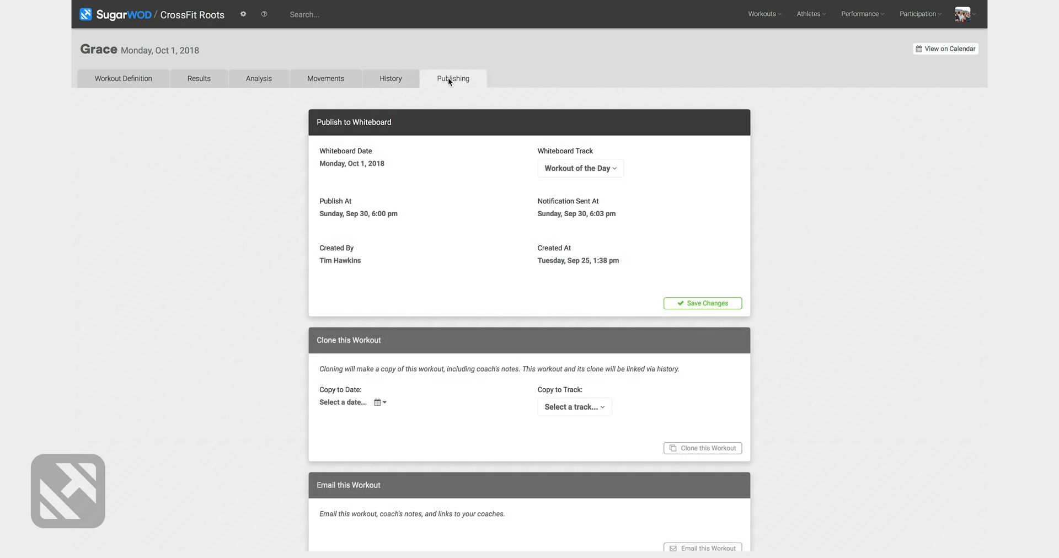